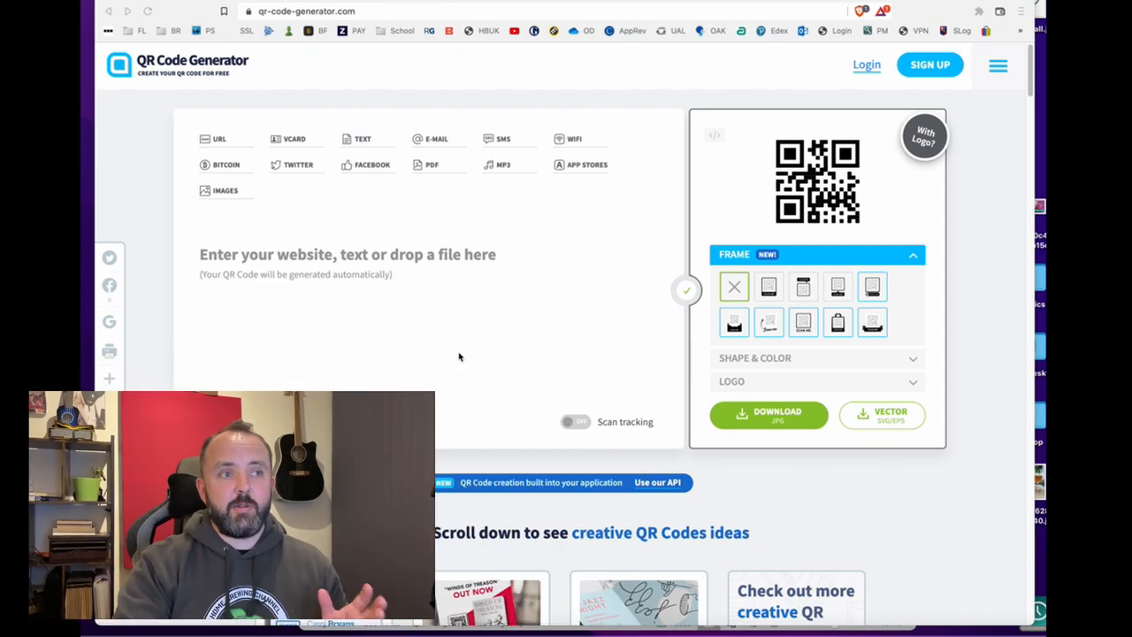
mouse_move(461, 356)
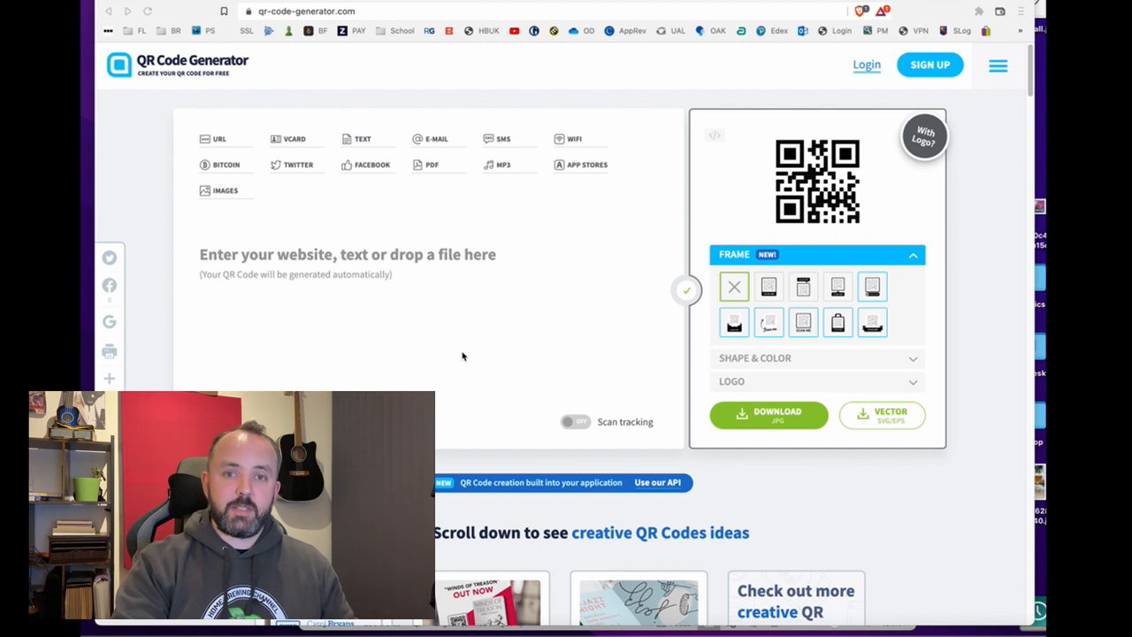
mouse_move(455, 356)
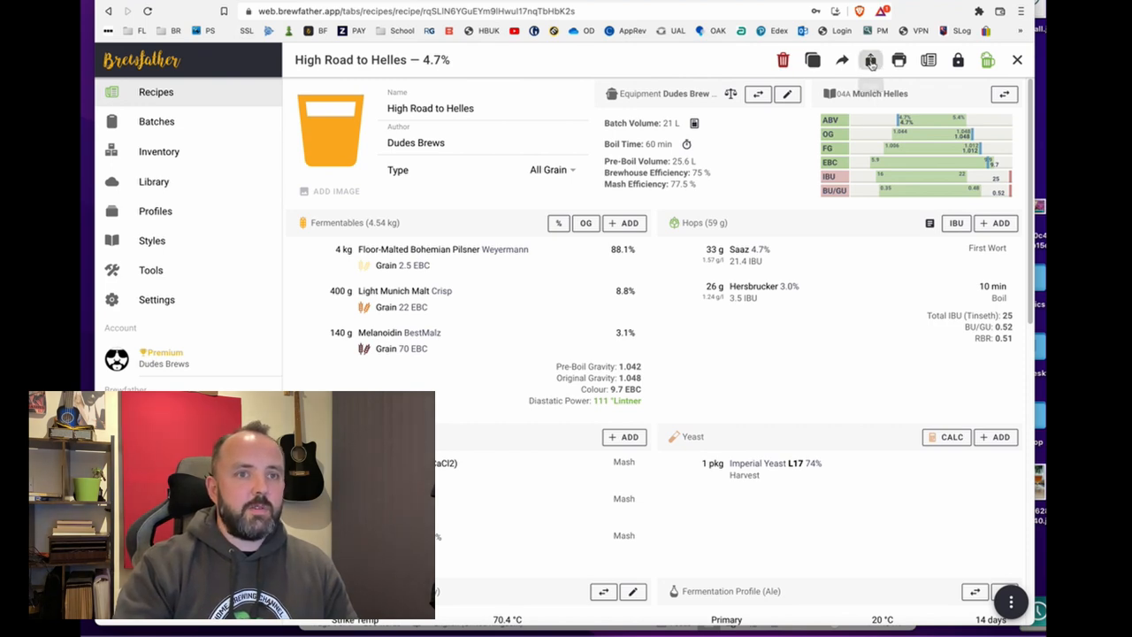
Copy the High Road to Helles recipe's Brewfather share URL and close the share dialog.
click(841, 60)
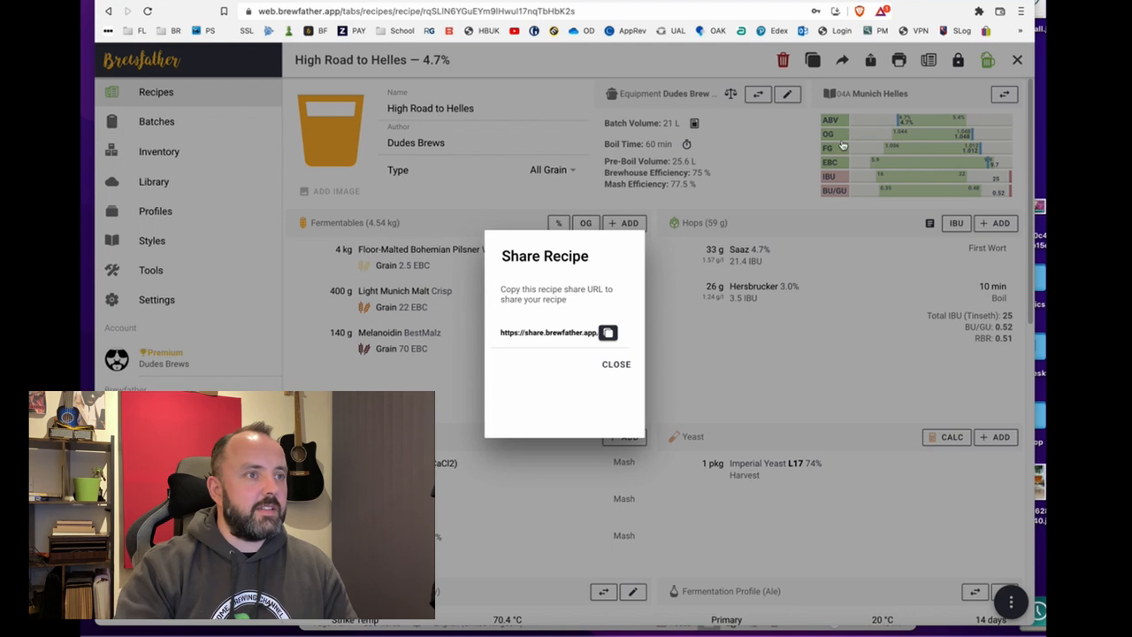
mouse_move(590, 339)
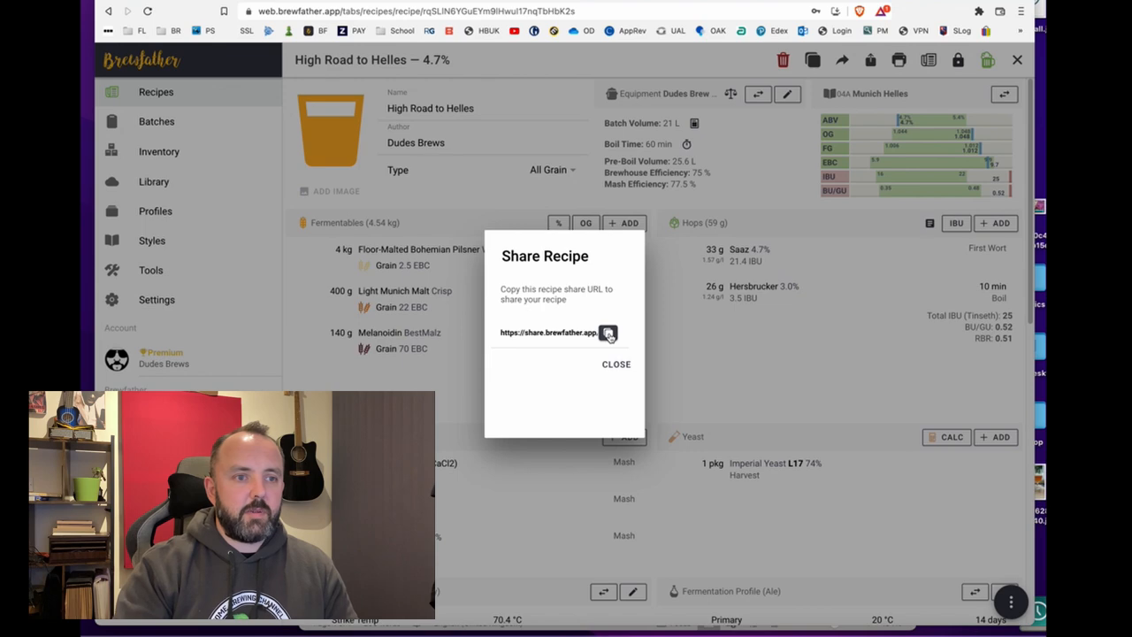
click(608, 333)
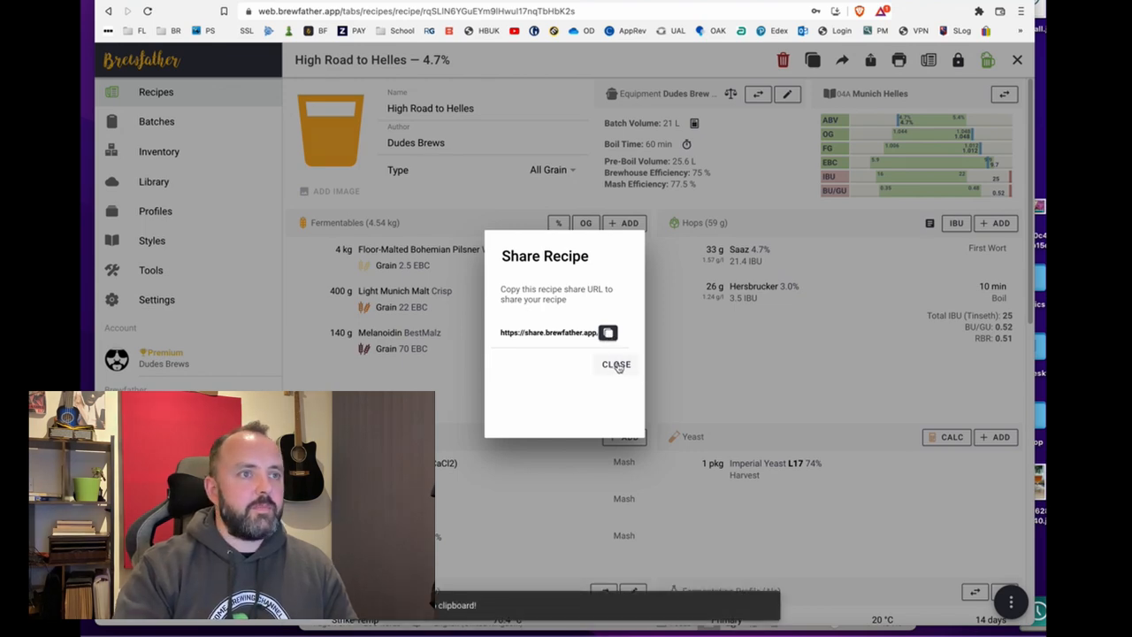
click(616, 364)
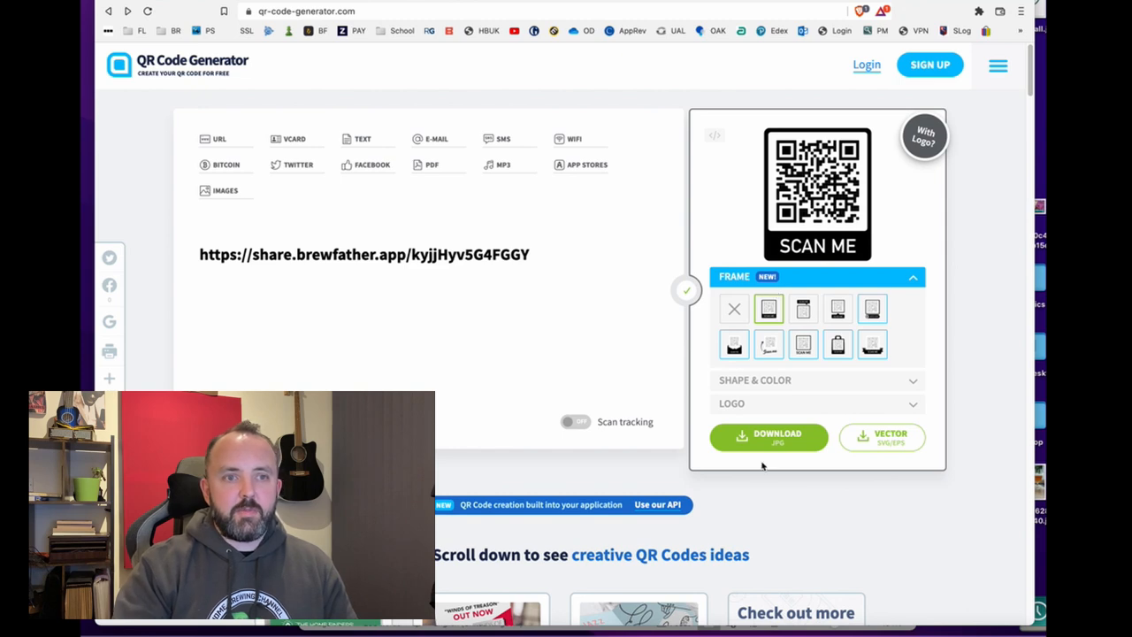
Download the SCAN ME framed QR code as a JPG.
click(768, 437)
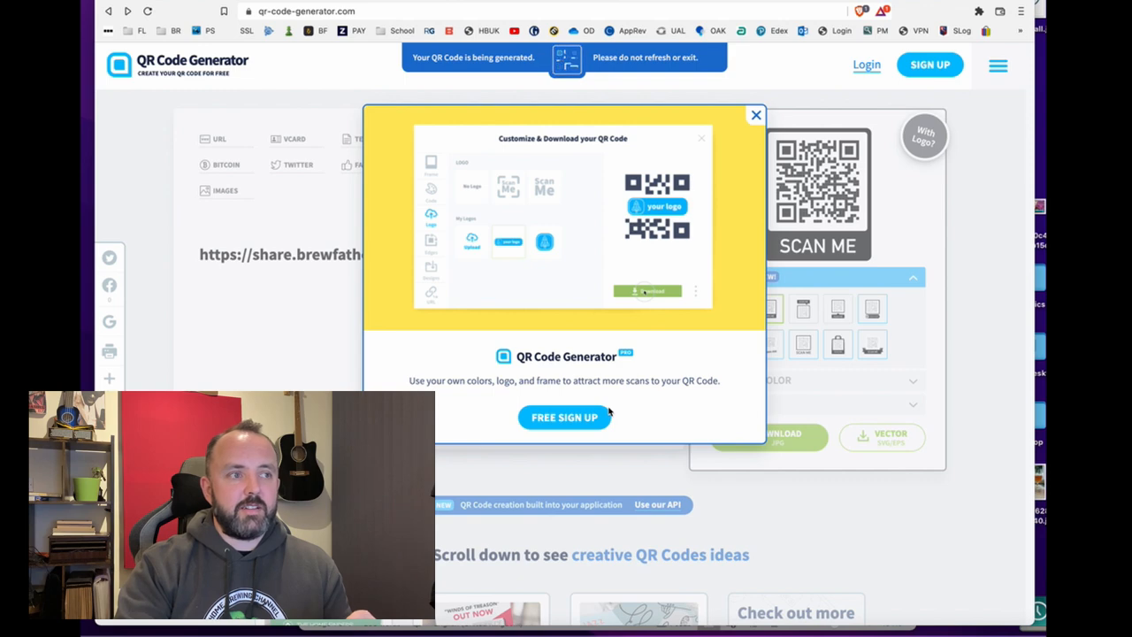
Save the QR image as 'helles' in Downloads, replacing the existing helles.png.
click(646, 291)
text(helles)
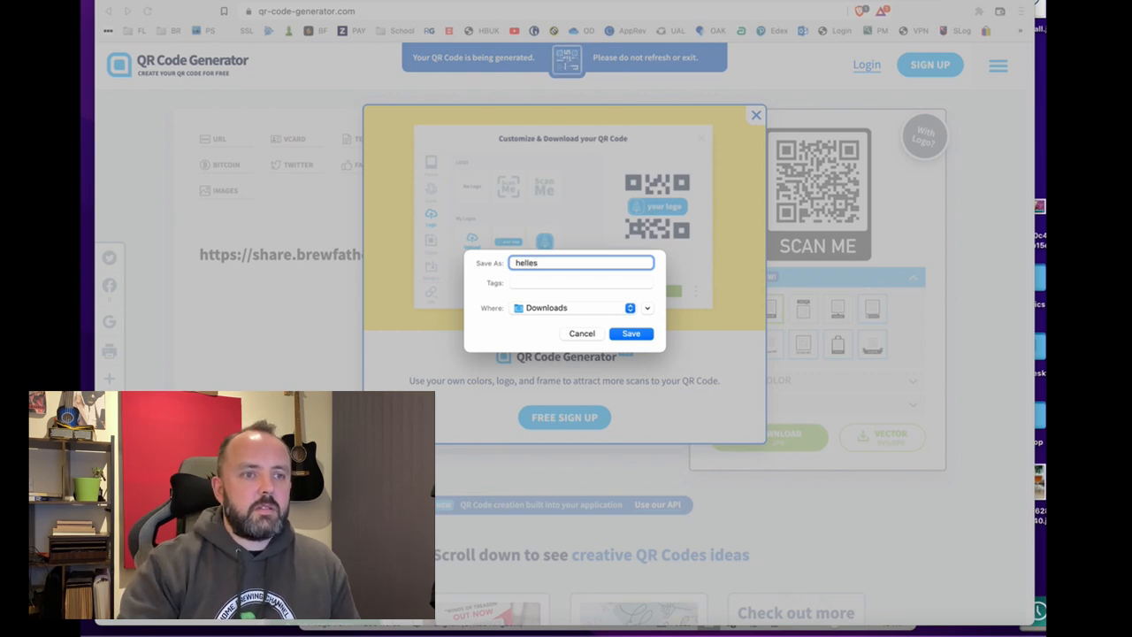
click(631, 334)
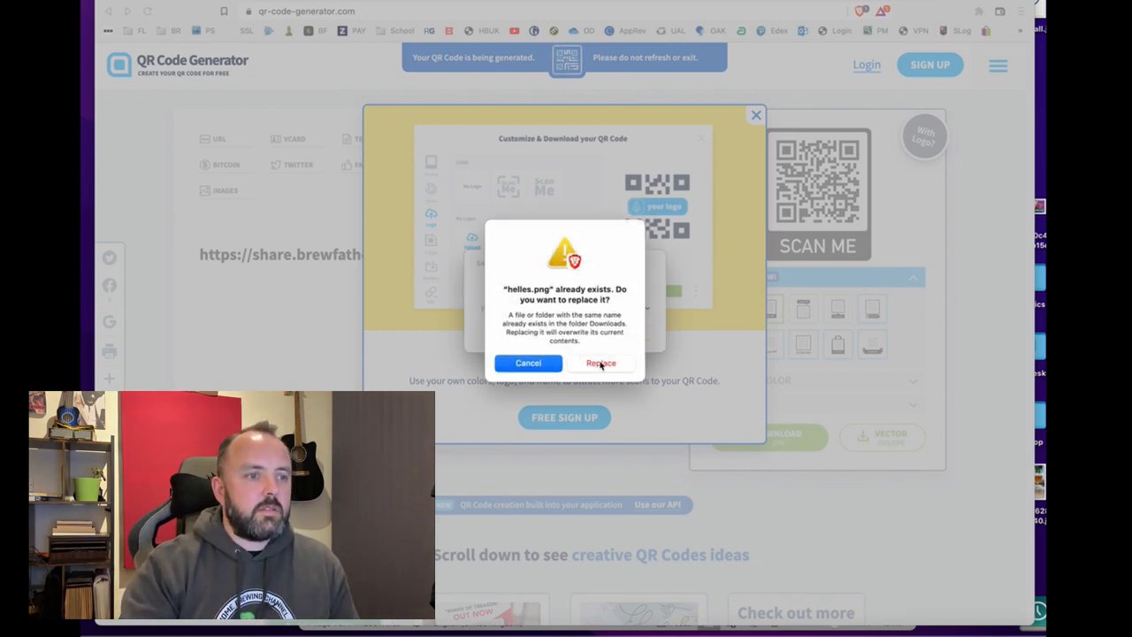
click(601, 363)
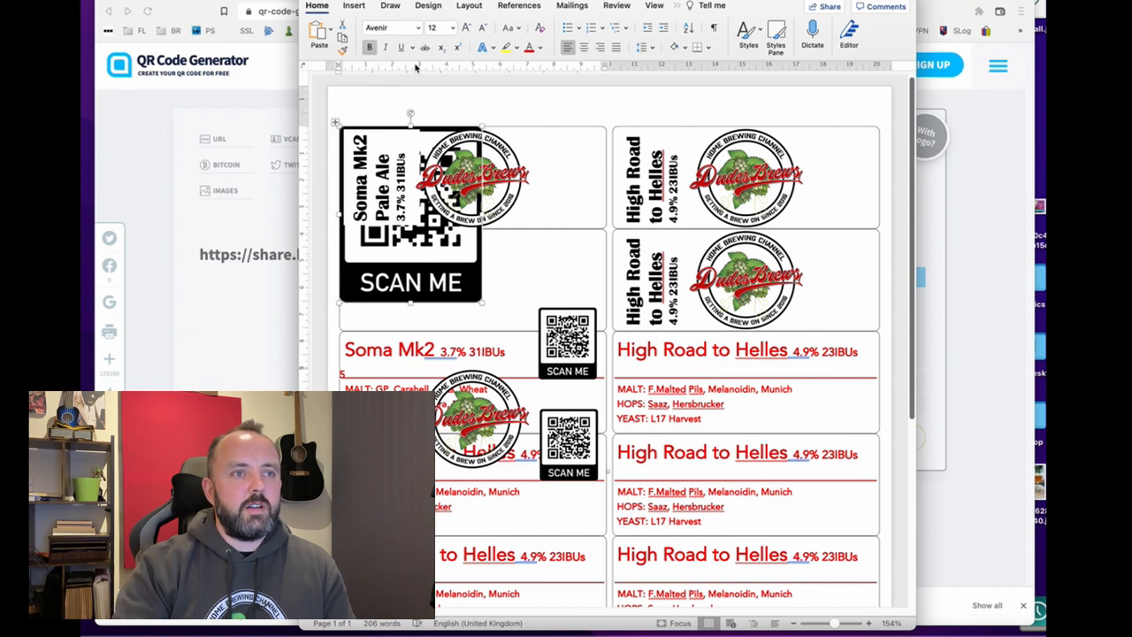
Set the QR image to In Front of Text and drag it onto the High Road to Helles label.
click(469, 6)
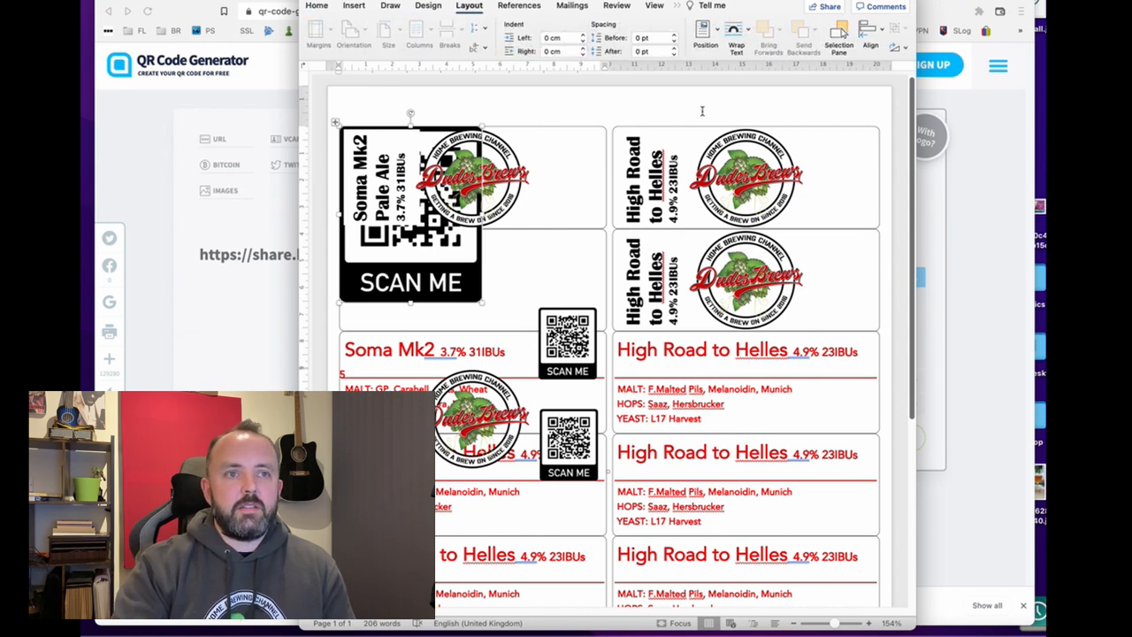
click(736, 33)
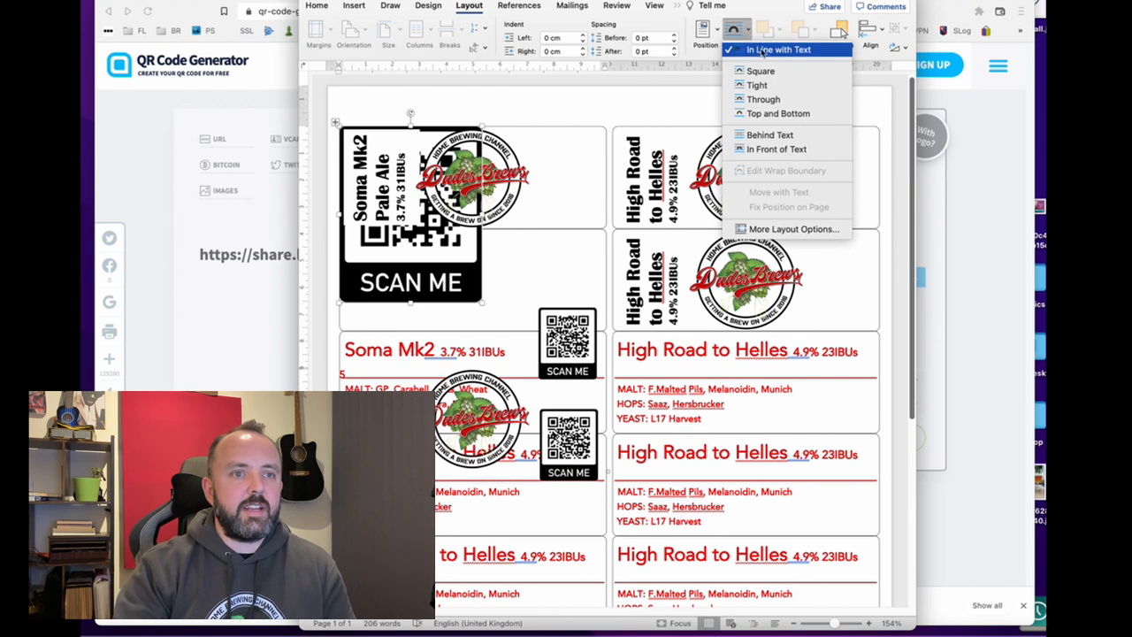
mouse_move(776, 149)
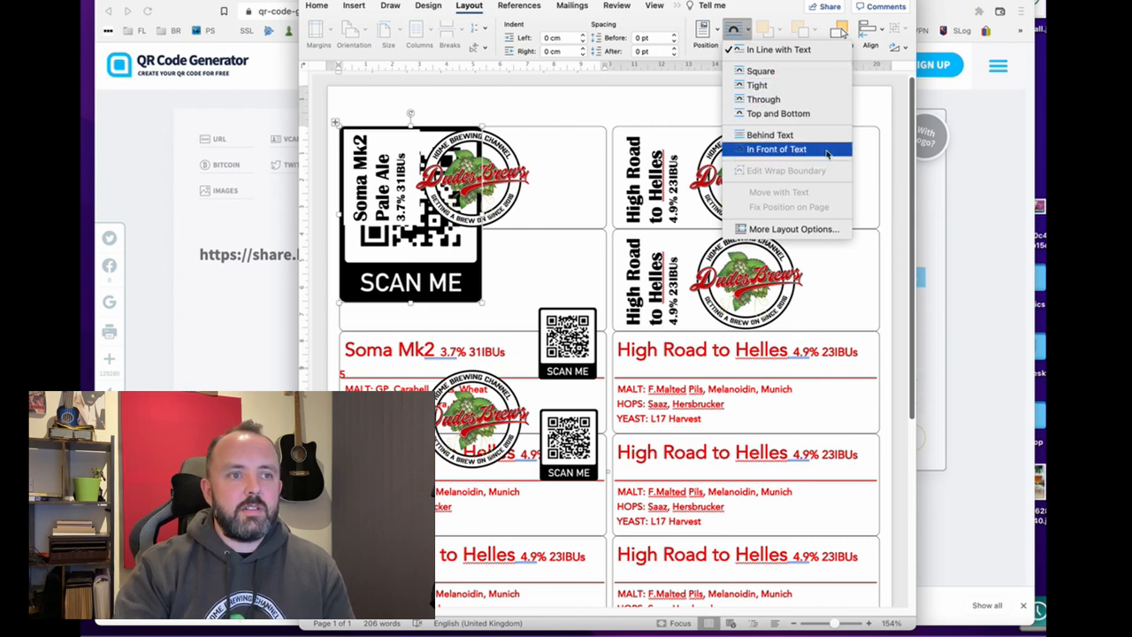
click(776, 148)
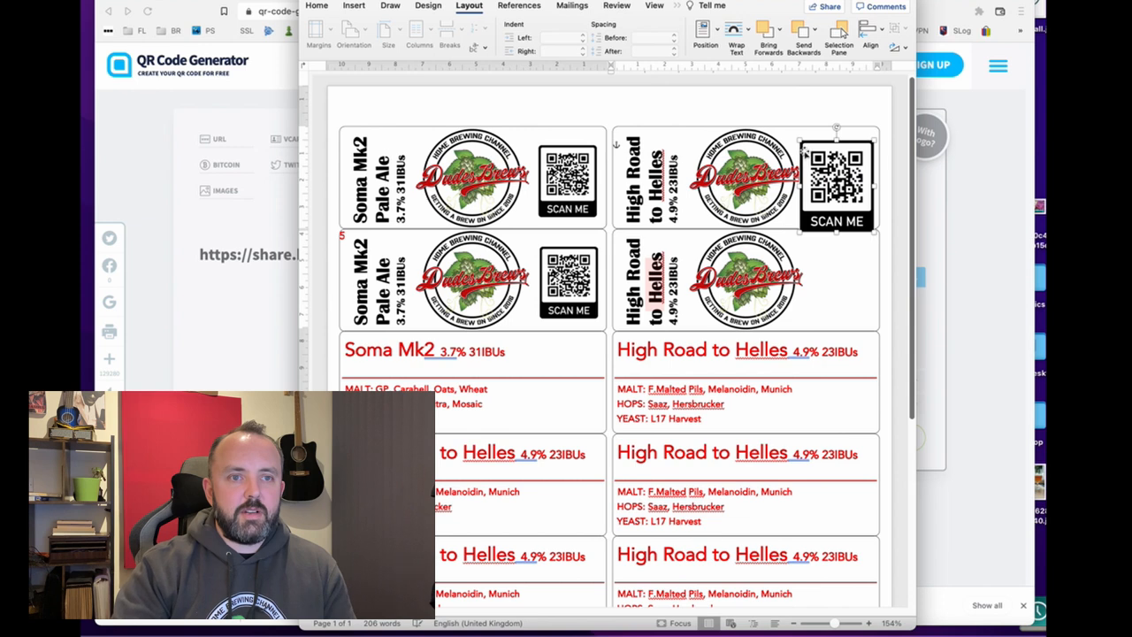
drag(836, 177, 845, 168)
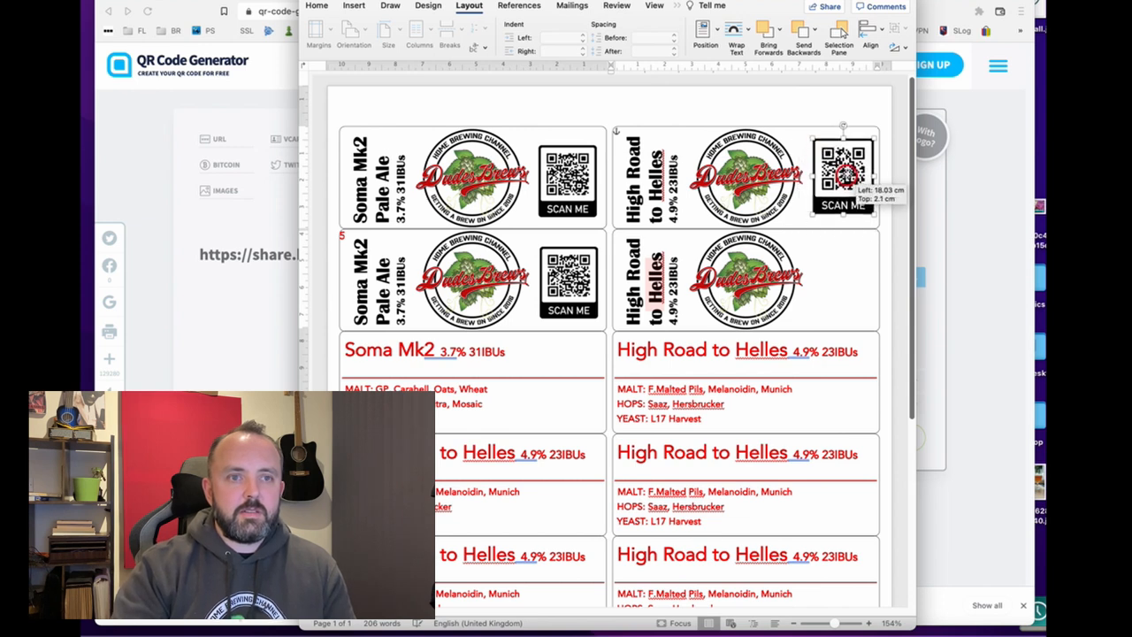